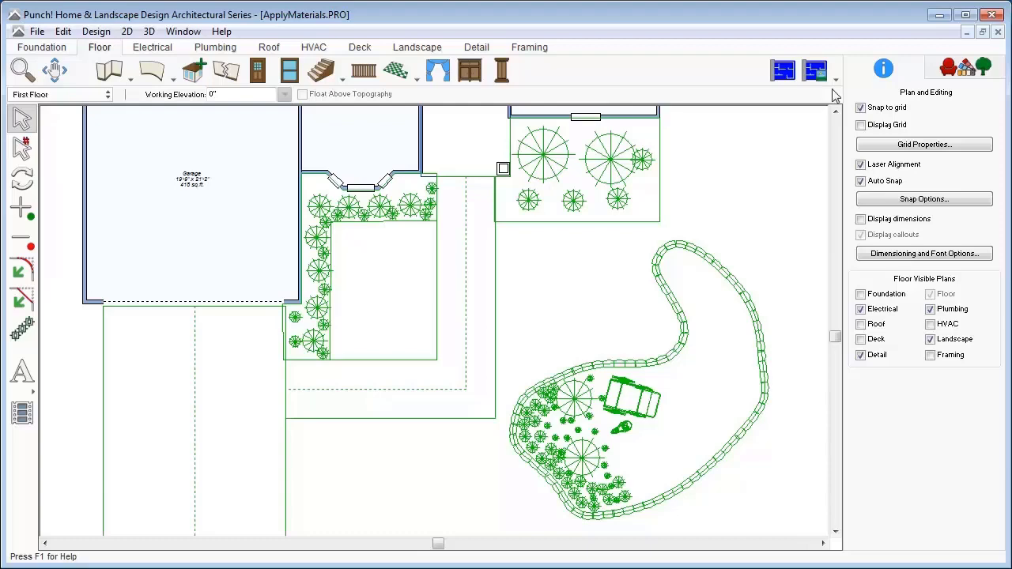
Change the view mode from the 2D floor plan to Full 3D View
click(829, 71)
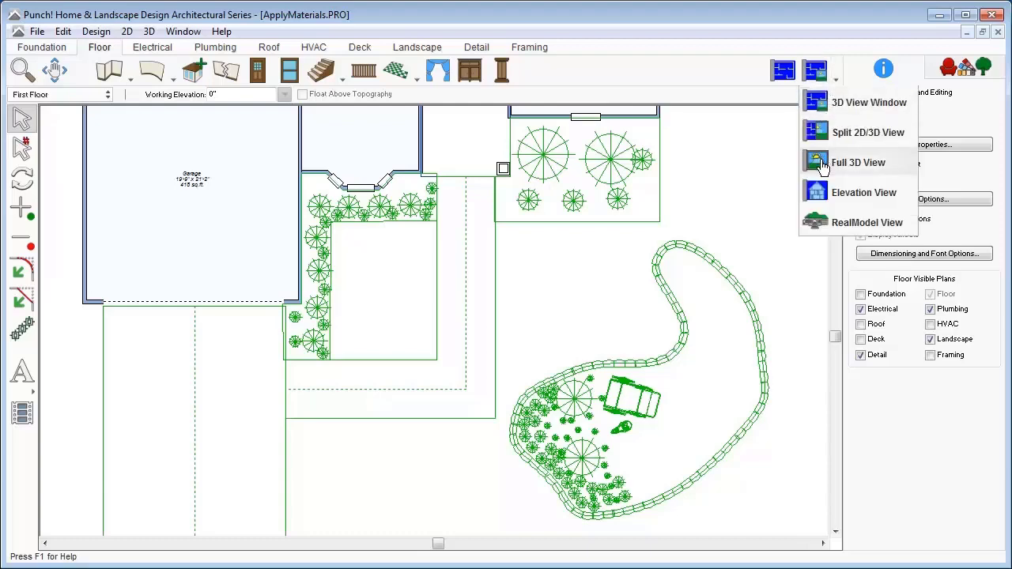
click(859, 162)
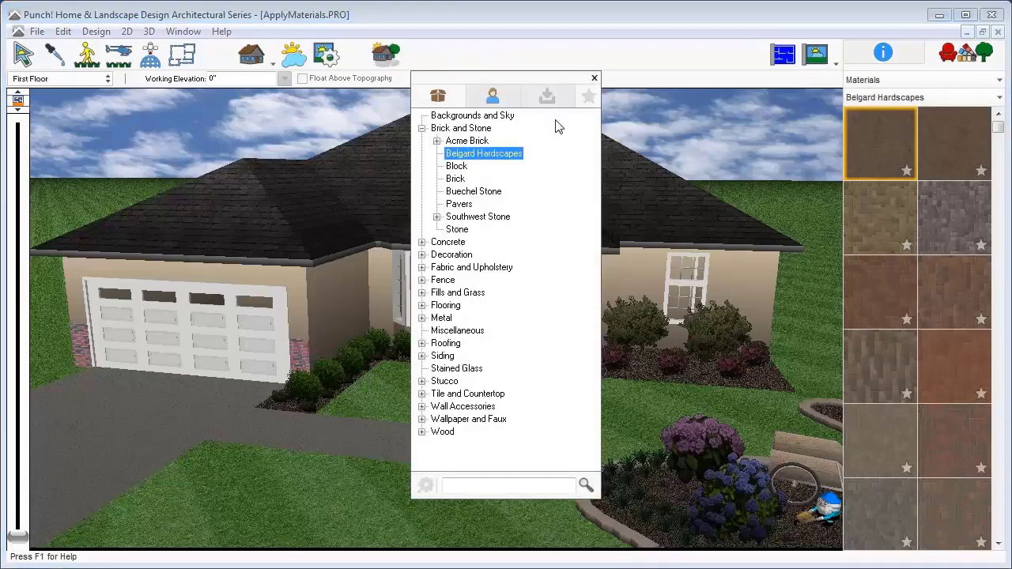
Apply Belgard Hardscapes pavers to all pathways, ending with a reddish-brown paver on the driveway
click(594, 78)
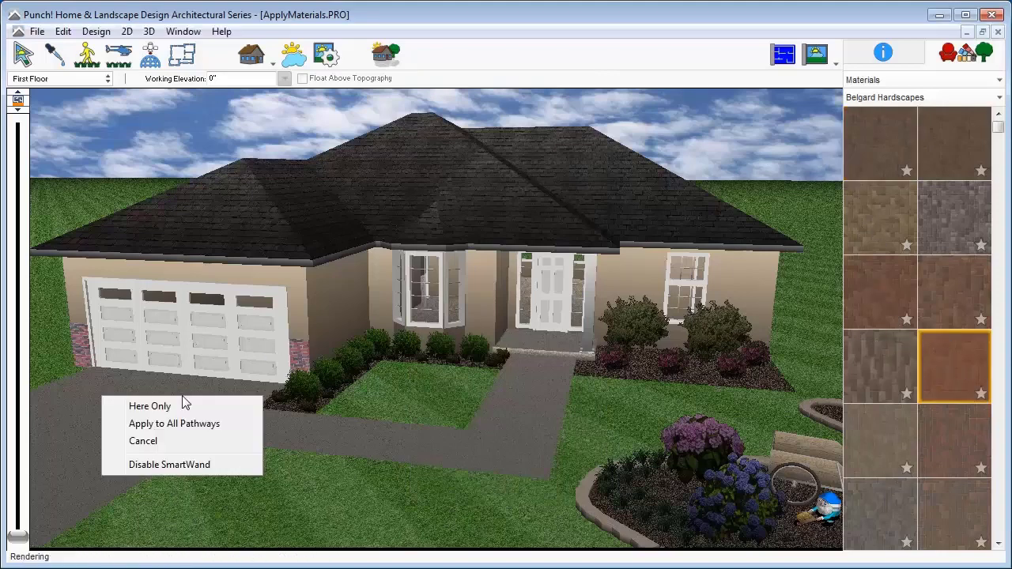
mouse_move(227, 424)
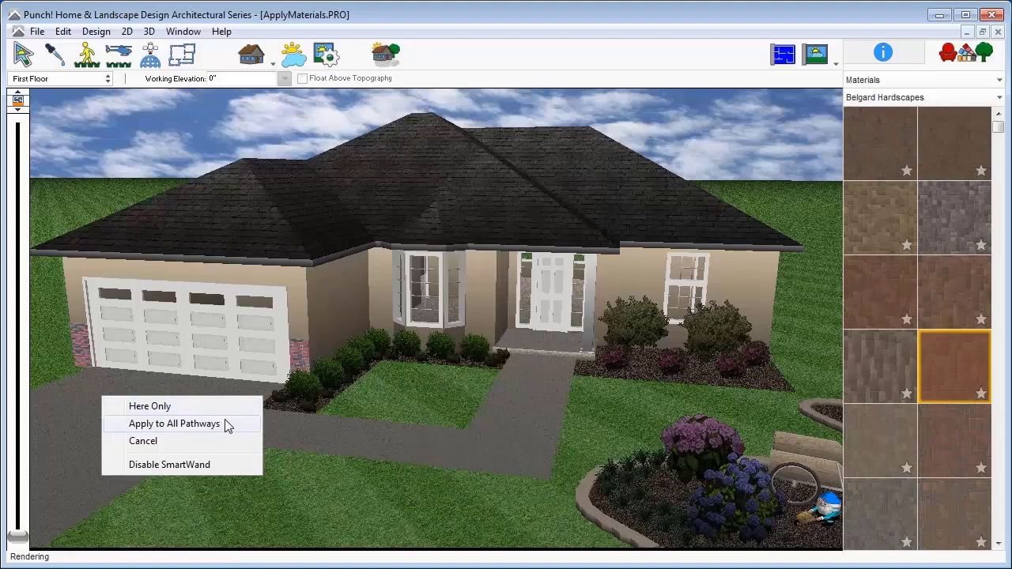
click(174, 423)
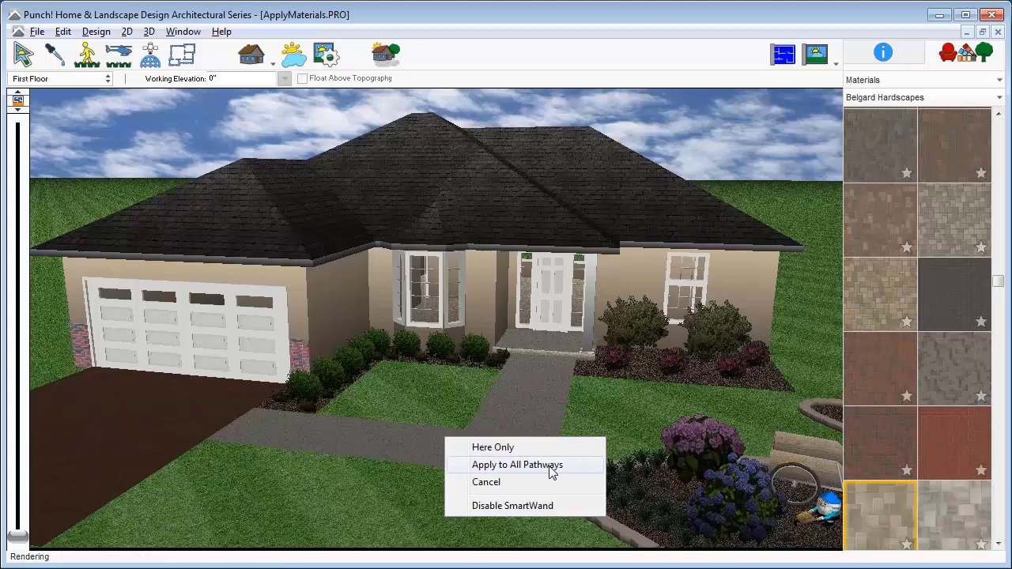
click(517, 464)
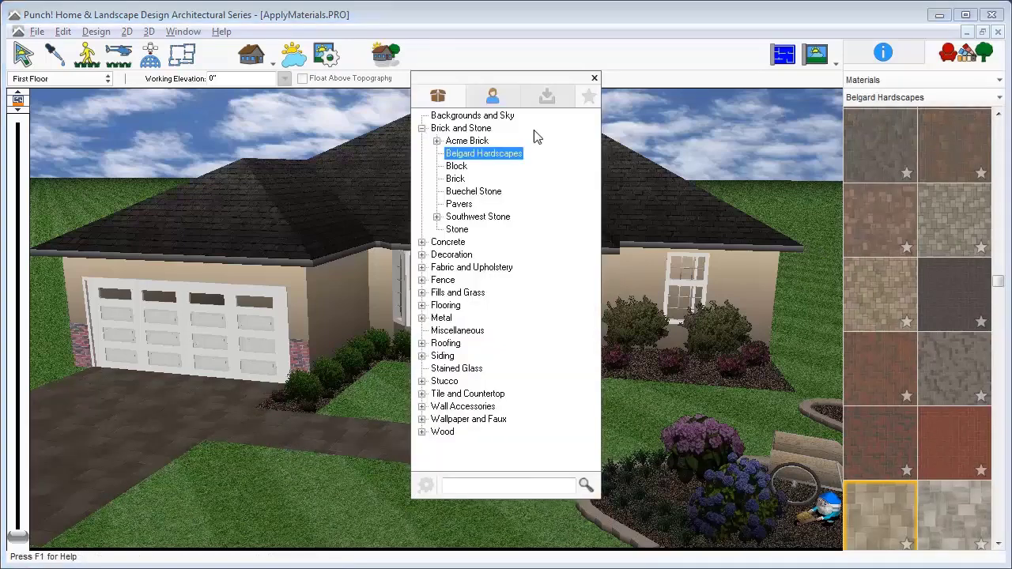
Apply Acme Brick Queen Size red brick to all exterior perimeter walls
click(437, 141)
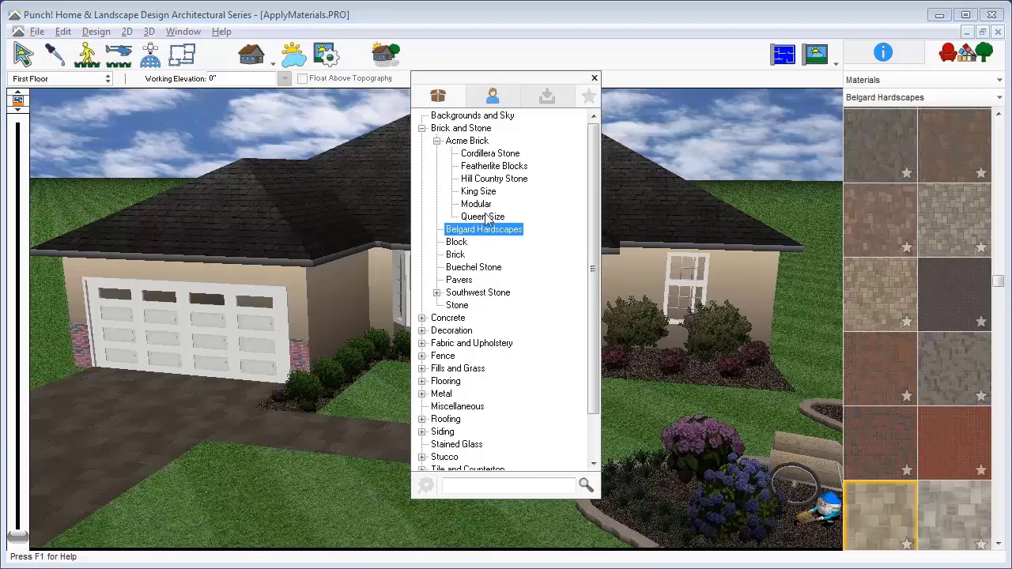
click(594, 78)
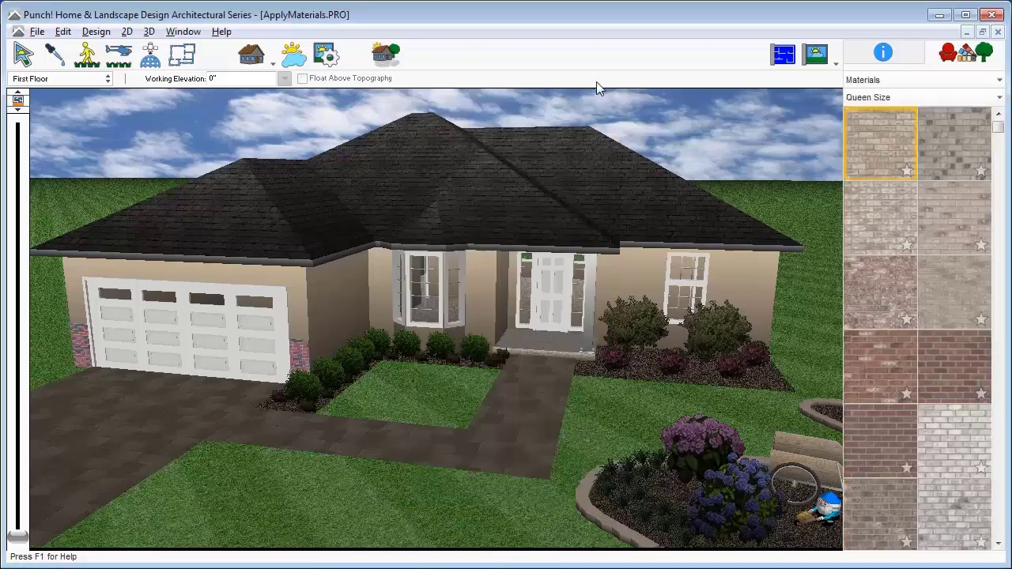
scroll(down, 3)
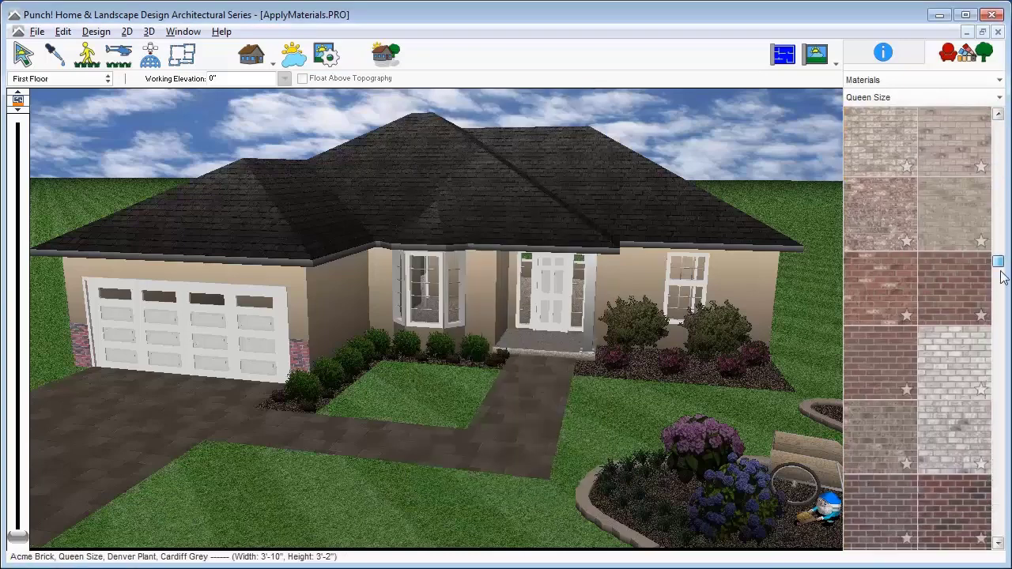
click(880, 439)
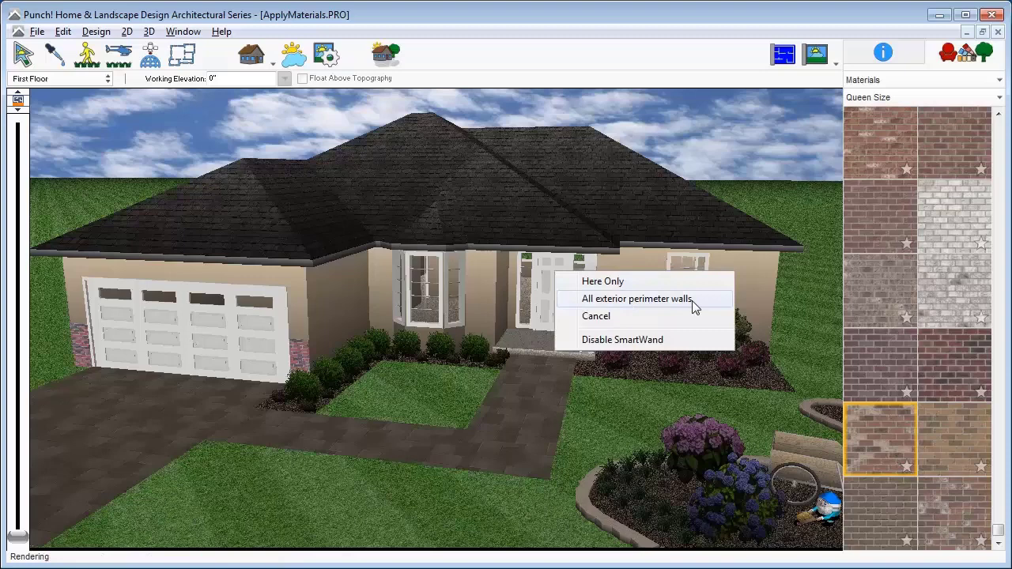
click(635, 298)
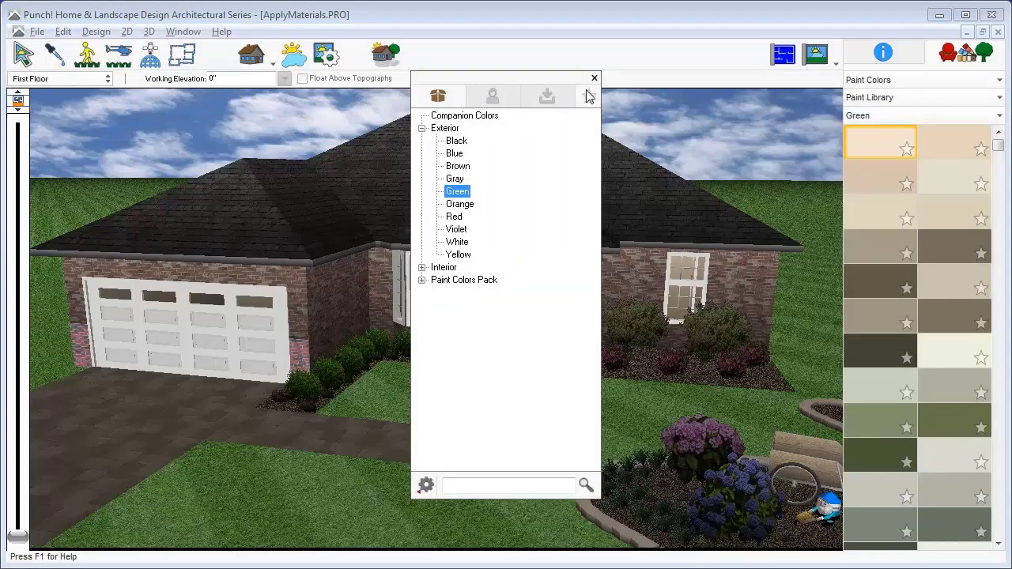
Select the Exterior Green 15 paint colour and close the paint colour library
click(594, 78)
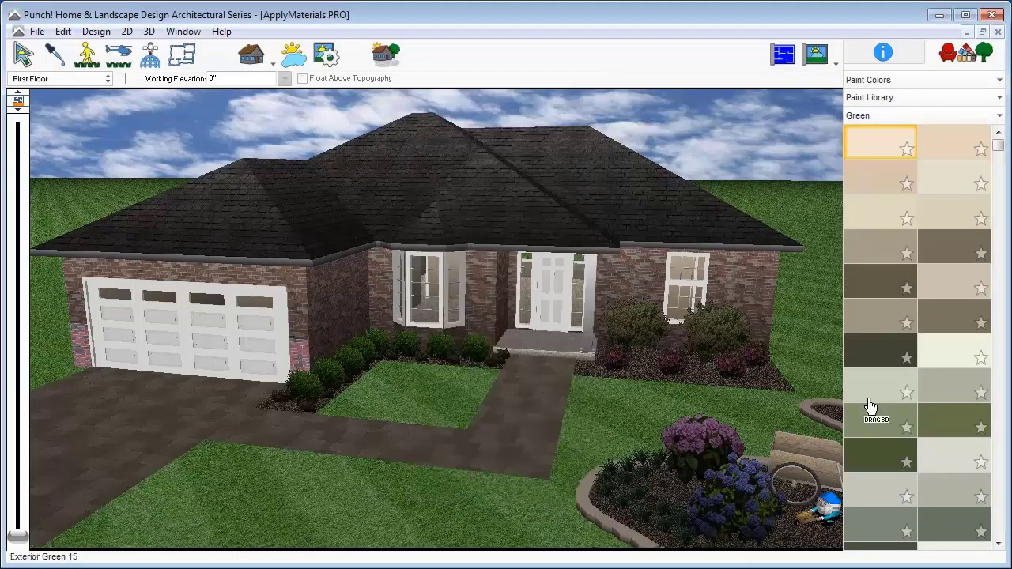
click(880, 420)
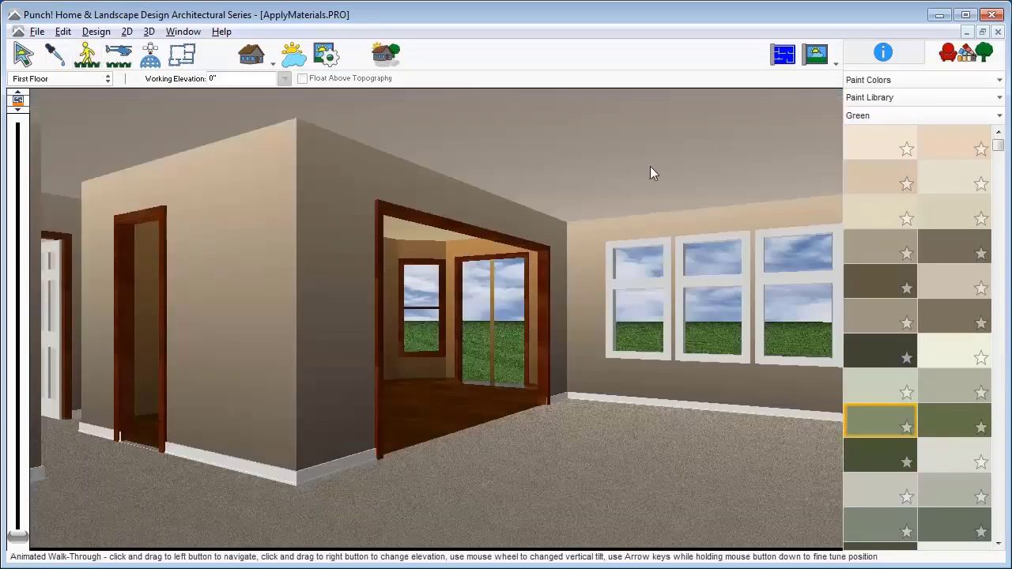
Apply the Wall Trim - Modern crown profile to all walls inside the structure
click(816, 54)
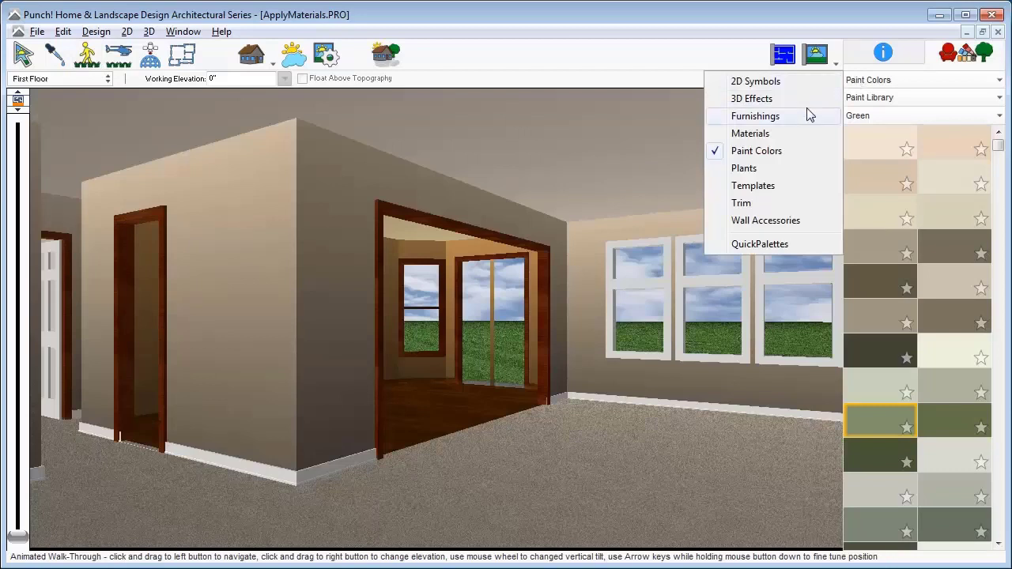
click(740, 203)
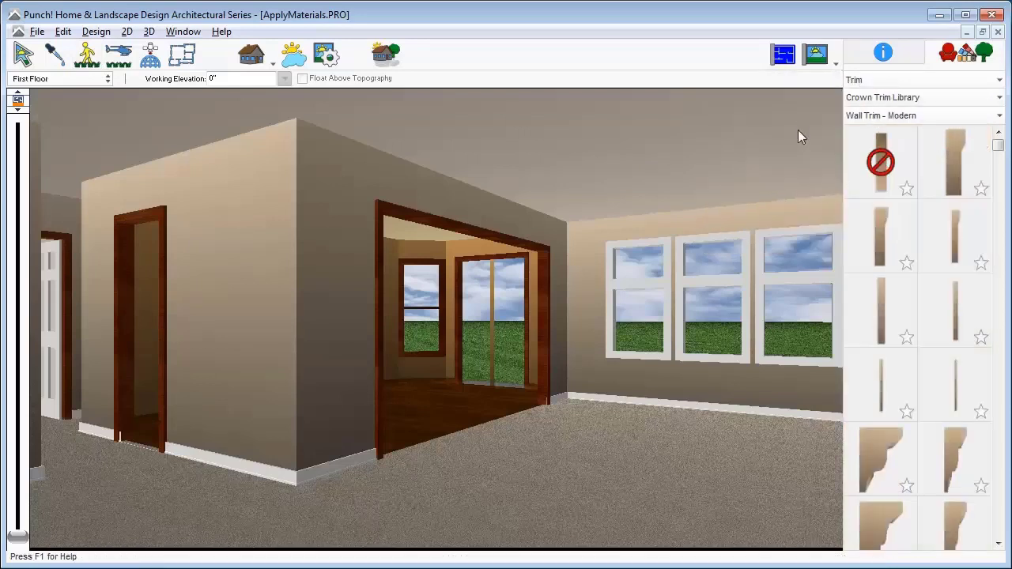
click(880, 459)
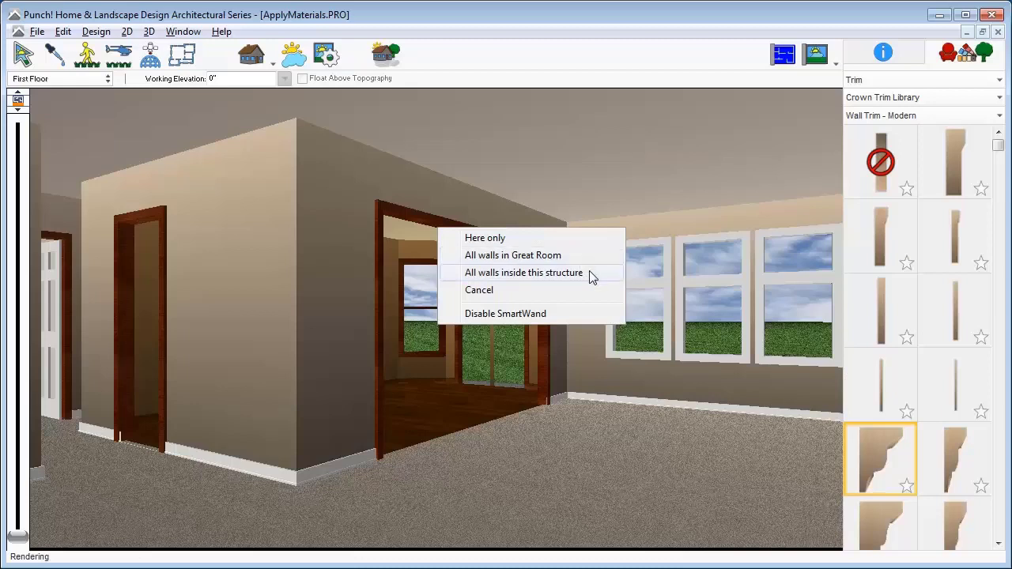
click(524, 272)
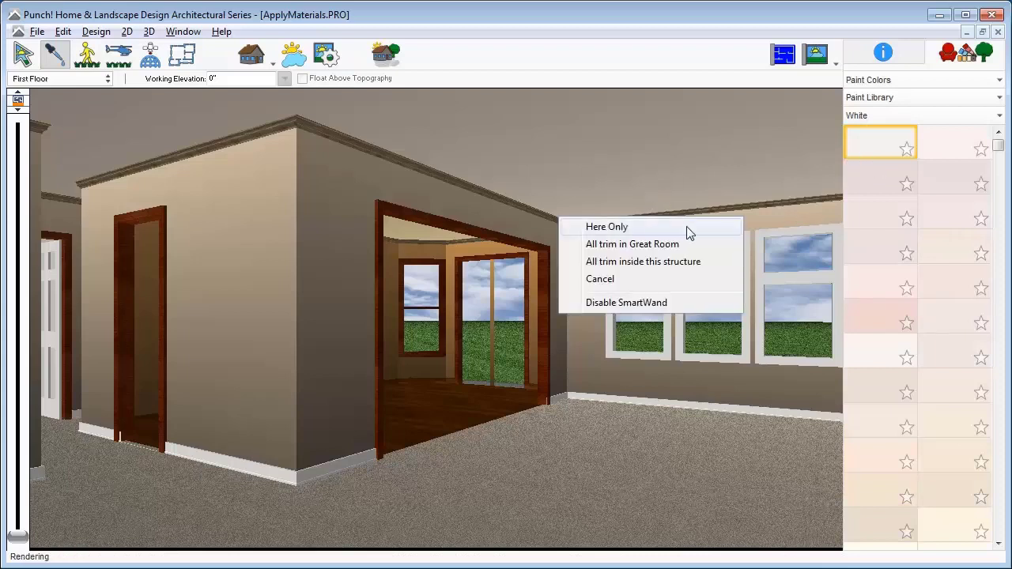
Apply white paint to the crown molding and to all door trim in the structure
click(605, 227)
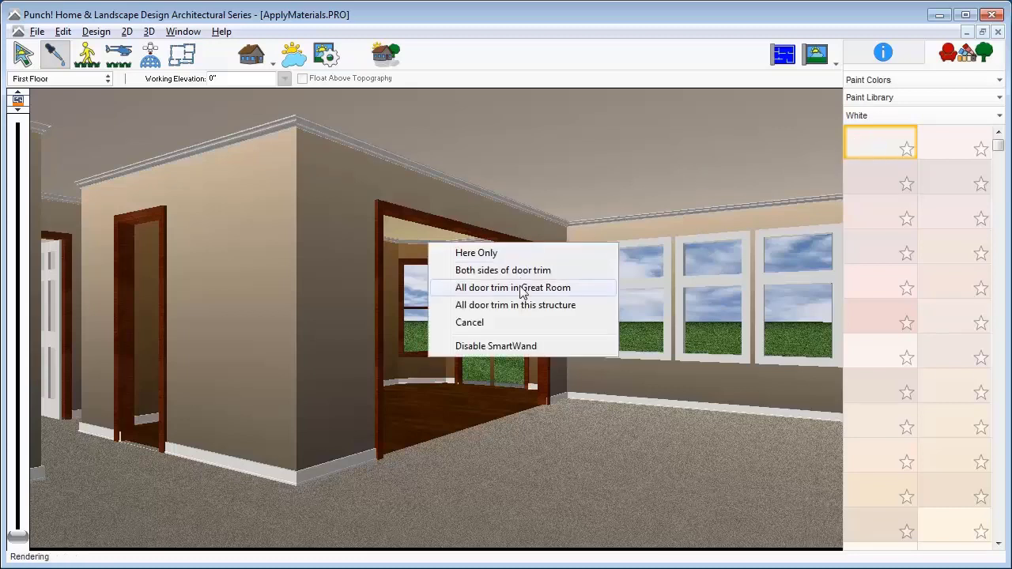
mouse_move(575, 310)
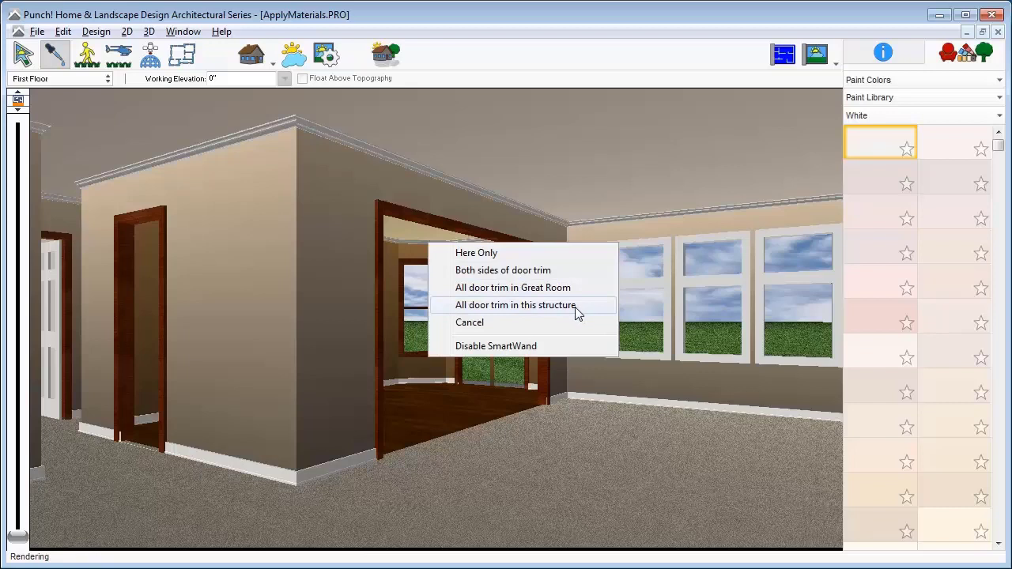
click(515, 305)
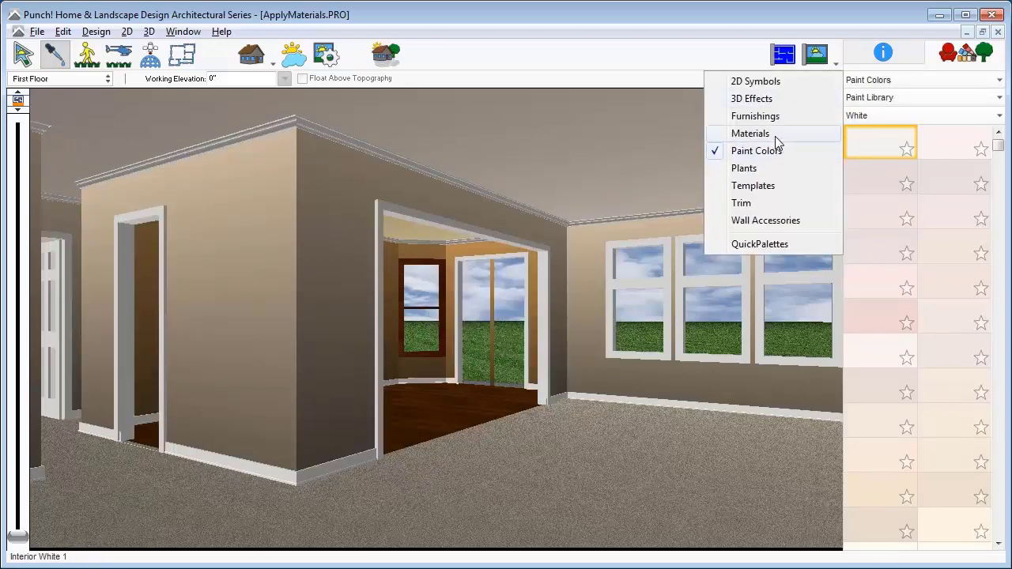
Apply tan Warner Kitchen and Bath wallpaper to the kitchen, then green to all interior walls
click(749, 133)
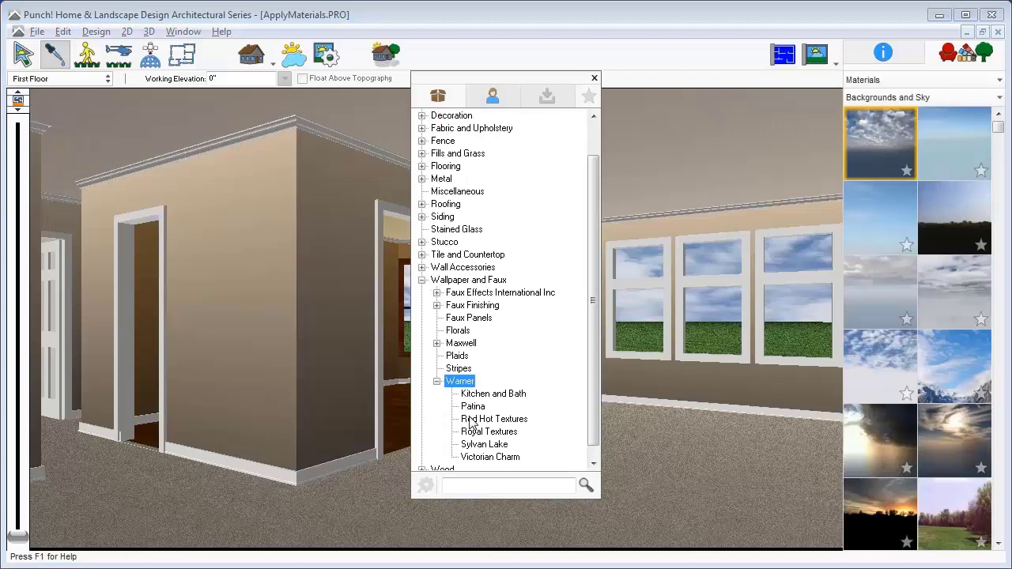
click(492, 393)
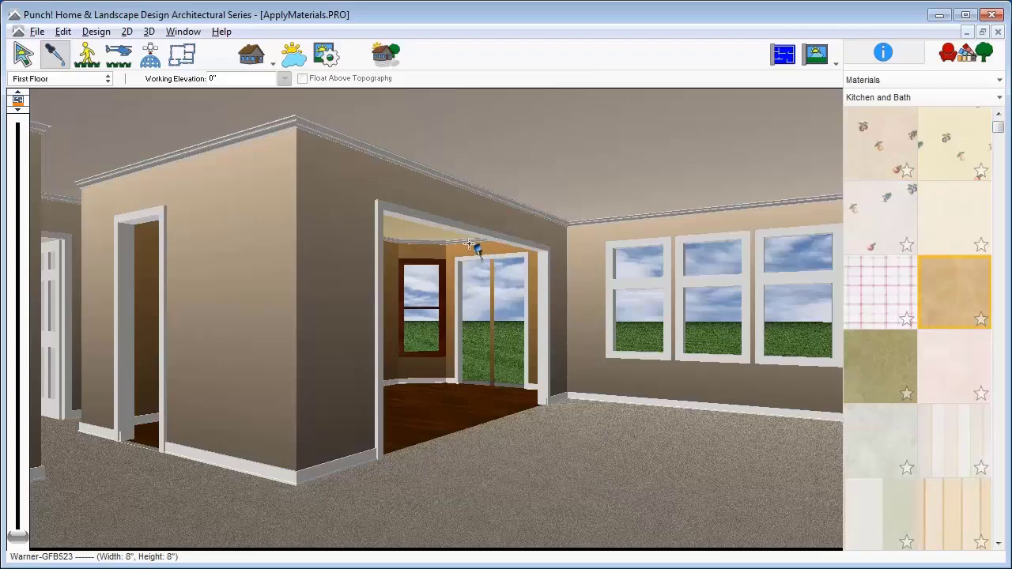
click(471, 244)
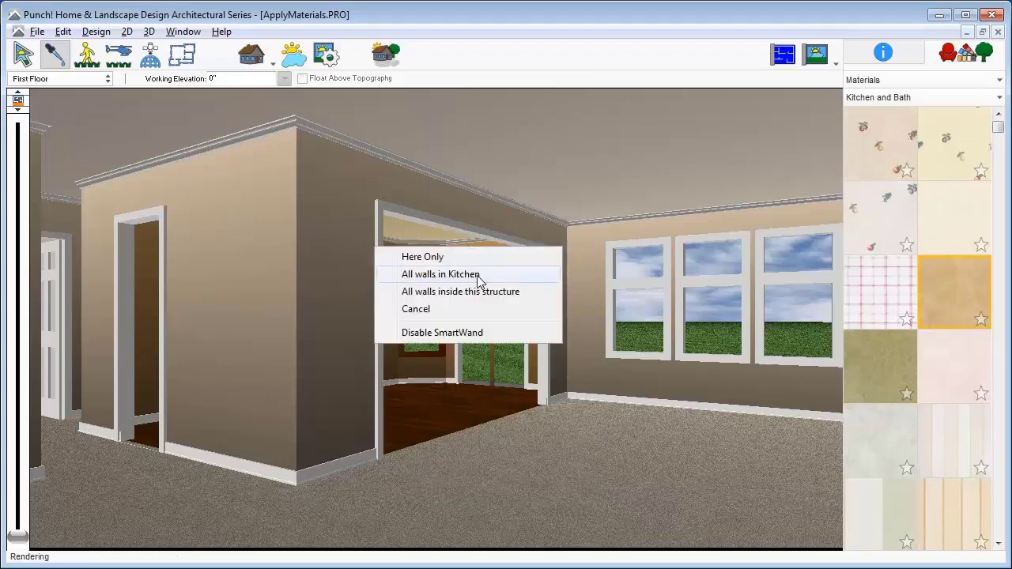
click(440, 274)
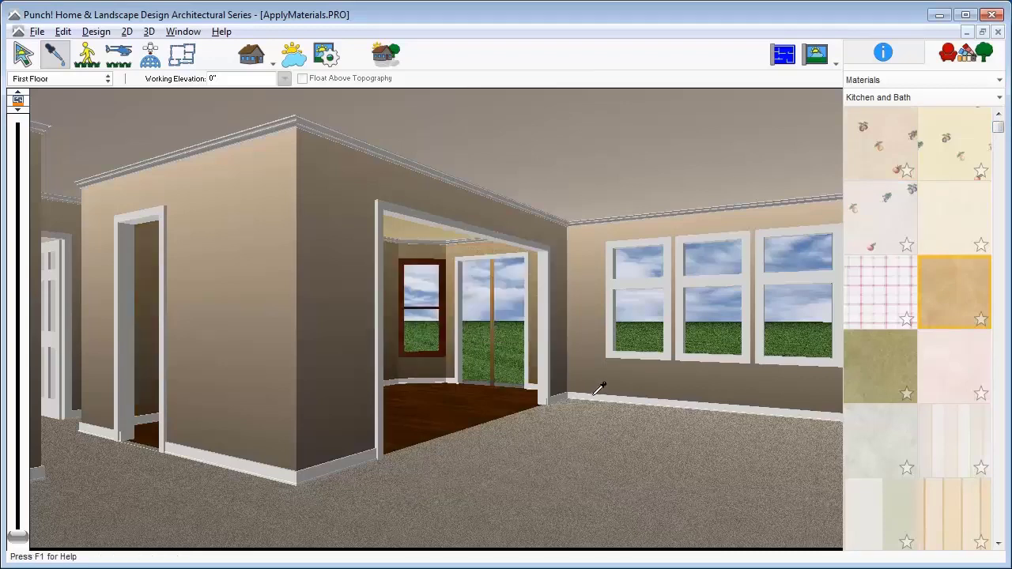
click(880, 366)
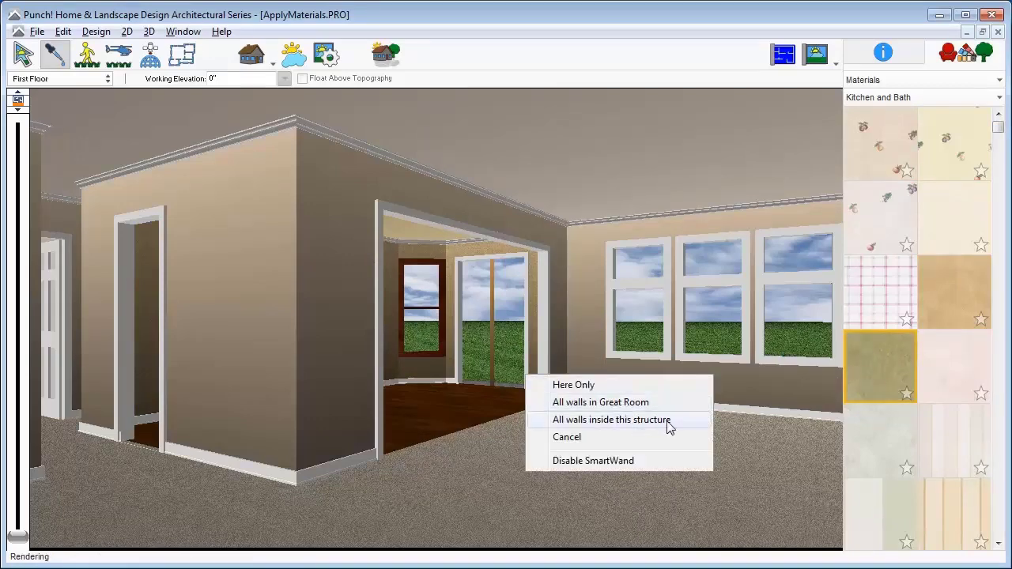
click(611, 420)
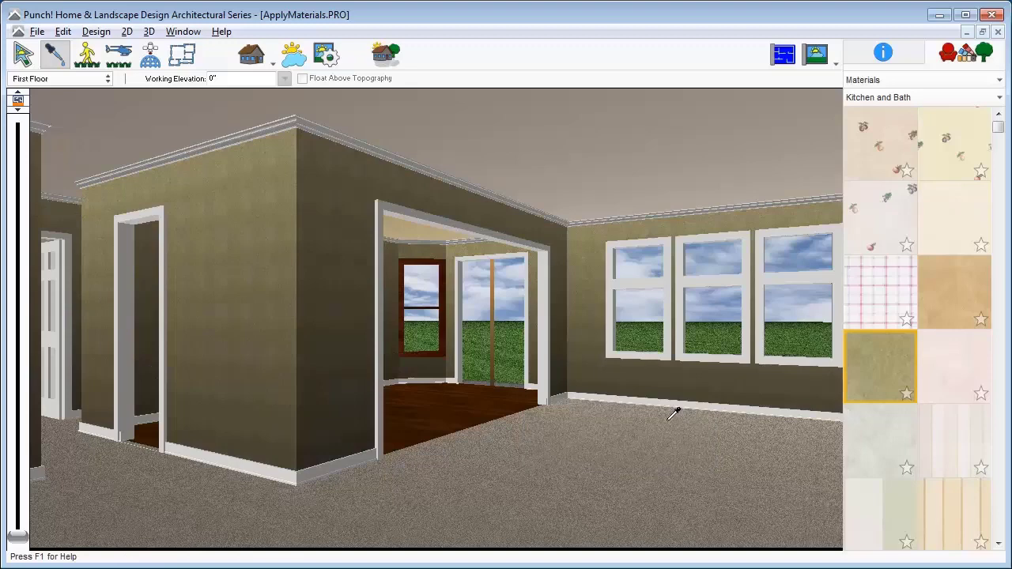